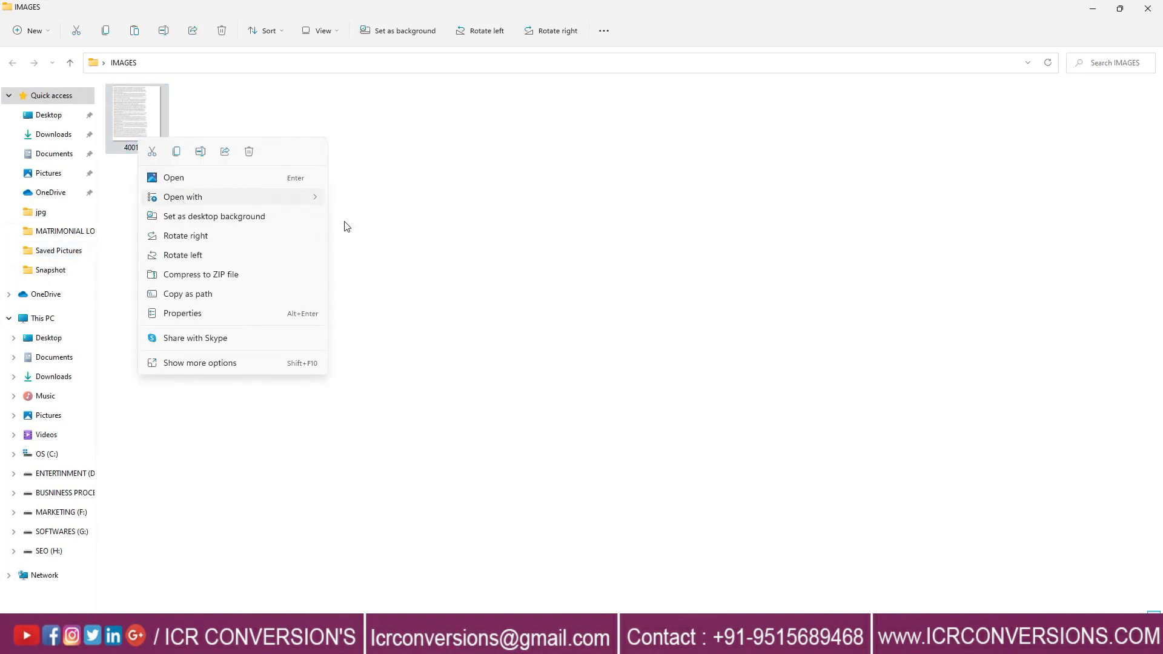
Close the IMAGES folder and confirm the CONVERTED TEXT folder holds no files
{"action": "left_click", "coordinate": [174, 177]}
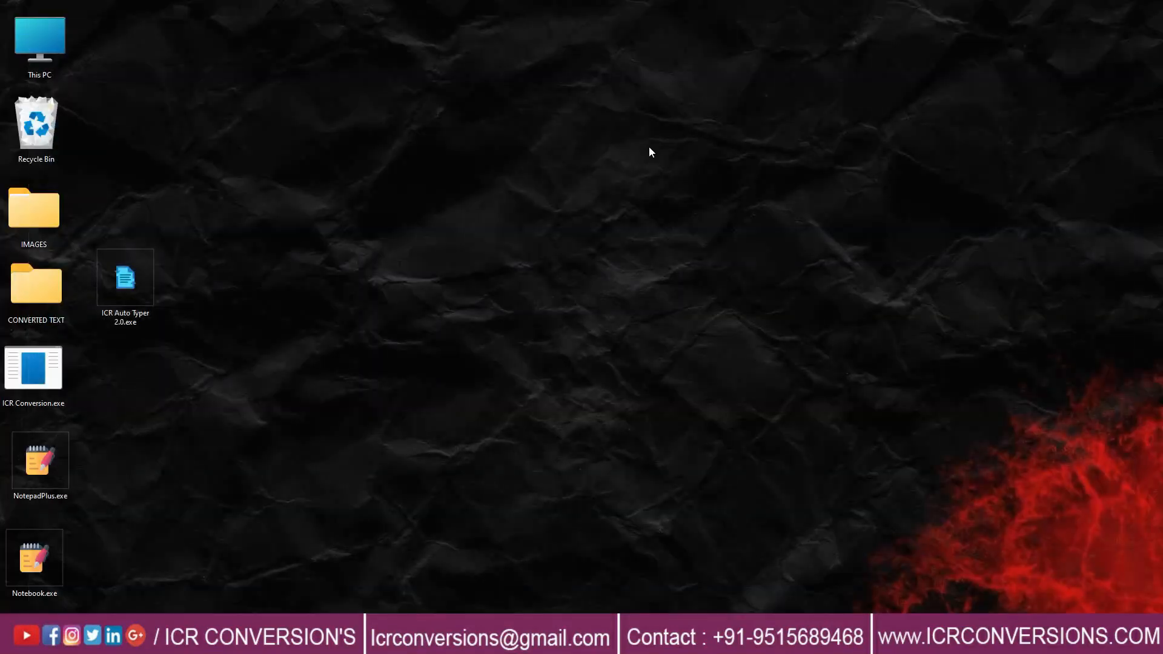
{"action": "double_click", "coordinate": [33, 286]}
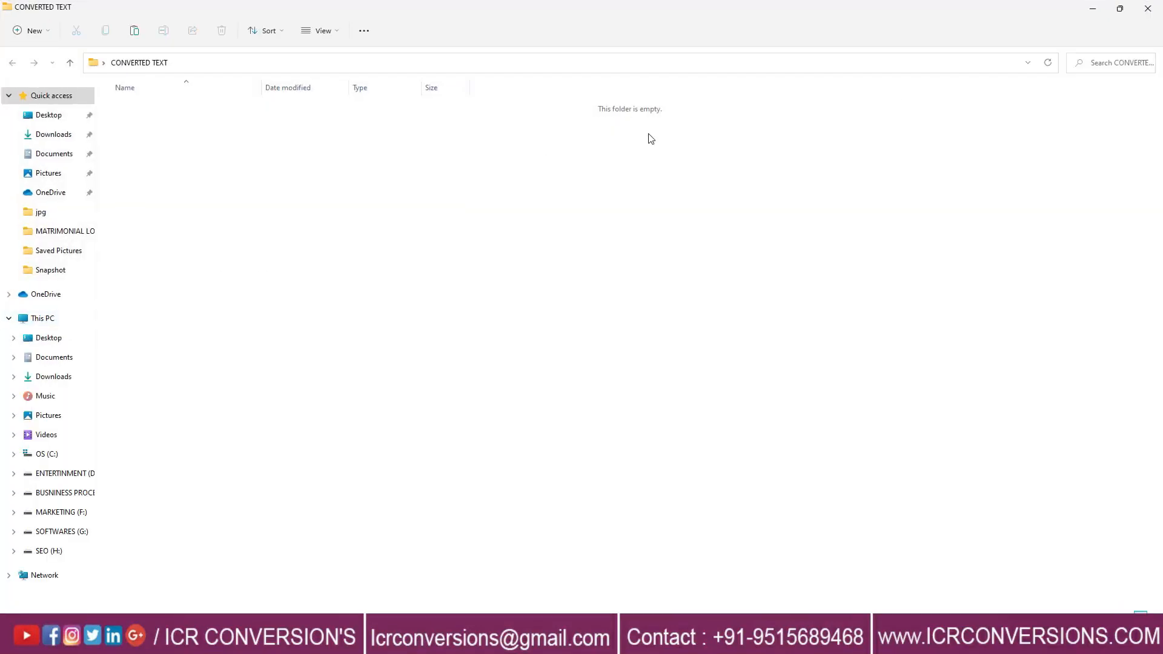
{"action": "right_click", "coordinate": [32, 369]}
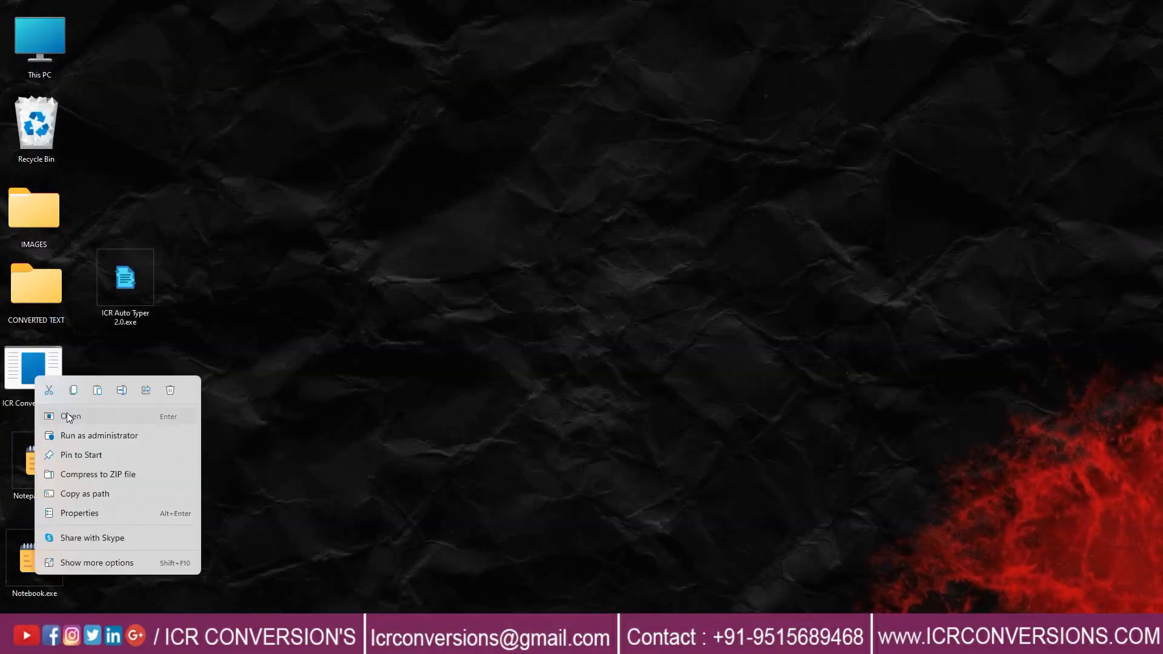
Launch ICR Conversion.exe with IMAGES as image folder and CONVERTED TEXT as text folder
{"action": "left_click", "coordinate": [73, 416]}
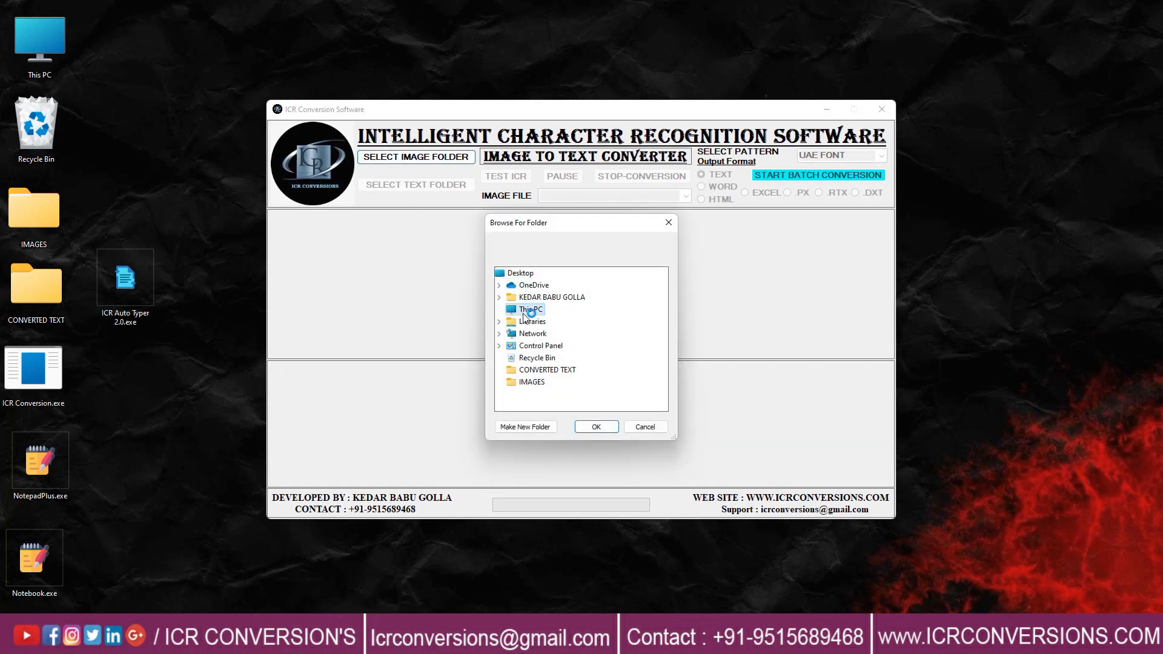
{"action": "left_click", "coordinate": [595, 426]}
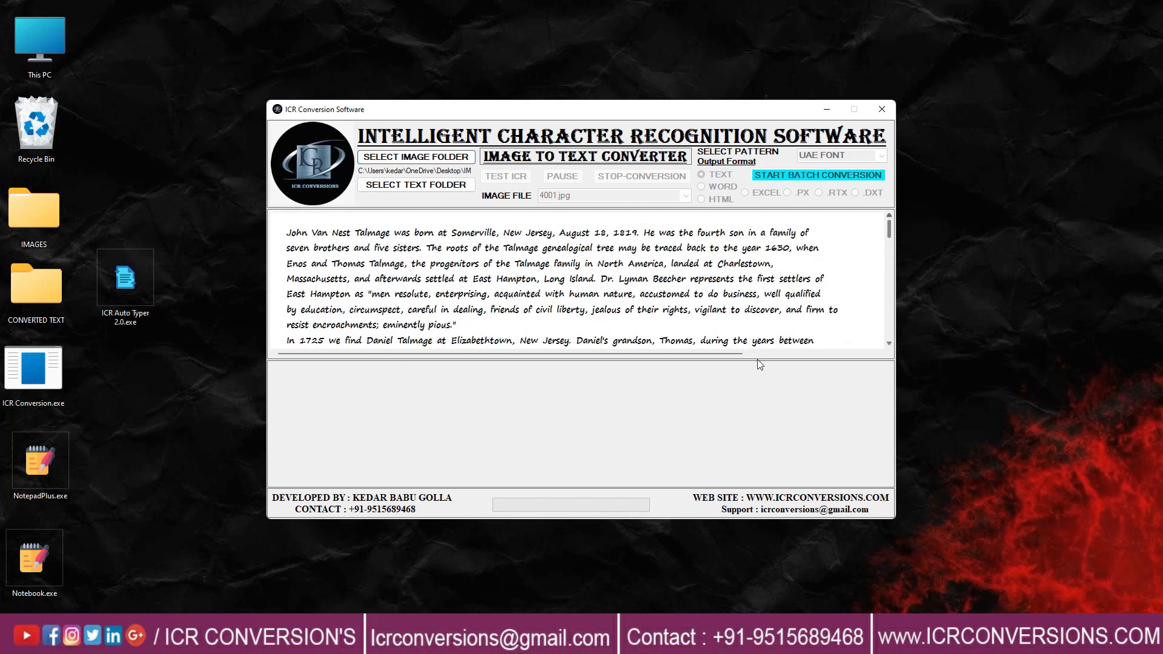
{"action": "left_click", "coordinate": [416, 185]}
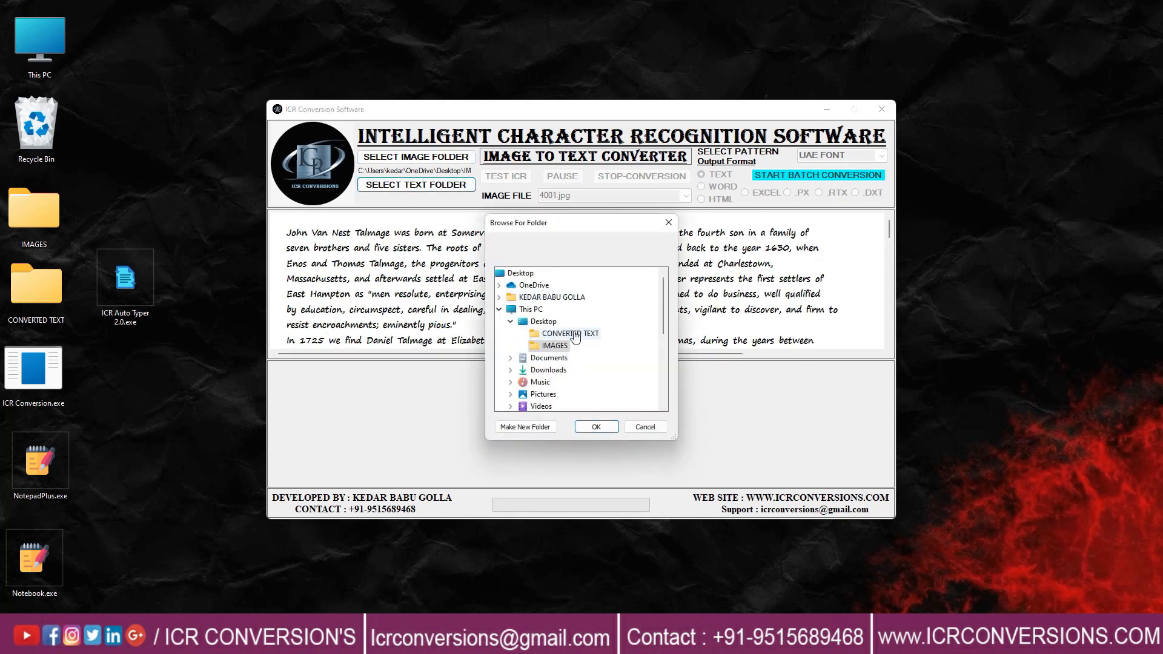
{"action": "left_click", "coordinate": [596, 426]}
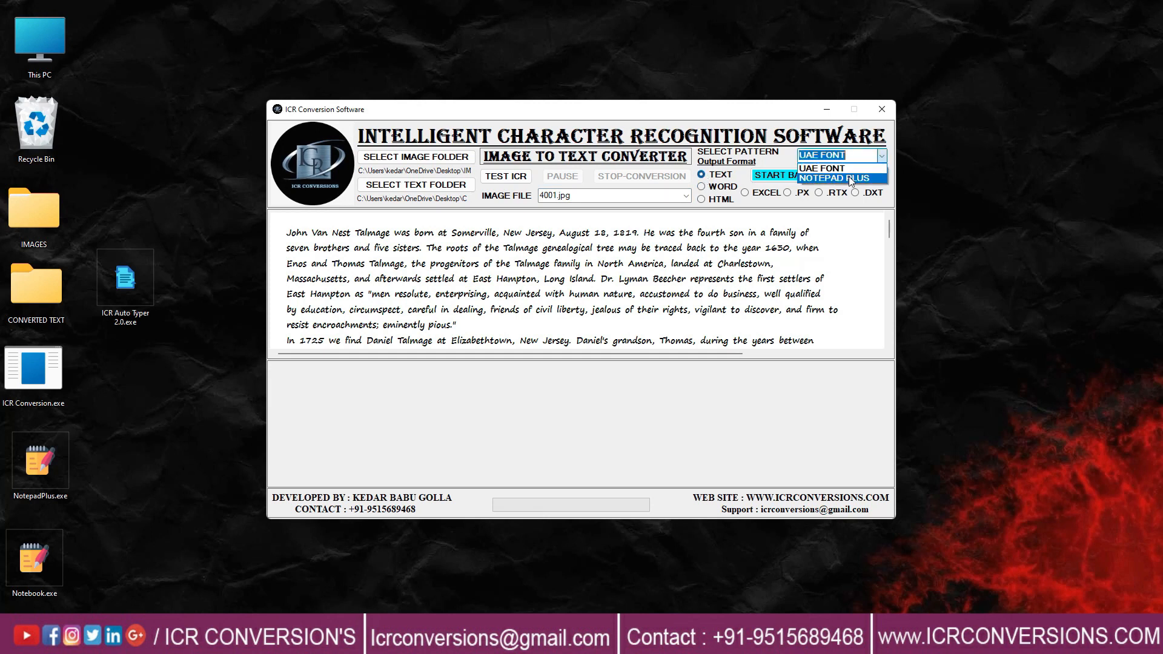
Batch-convert the Talmage page with the NOTEPAD PLUS pattern, pausing once and acknowledging with OK
{"action": "left_click", "coordinate": [830, 178]}
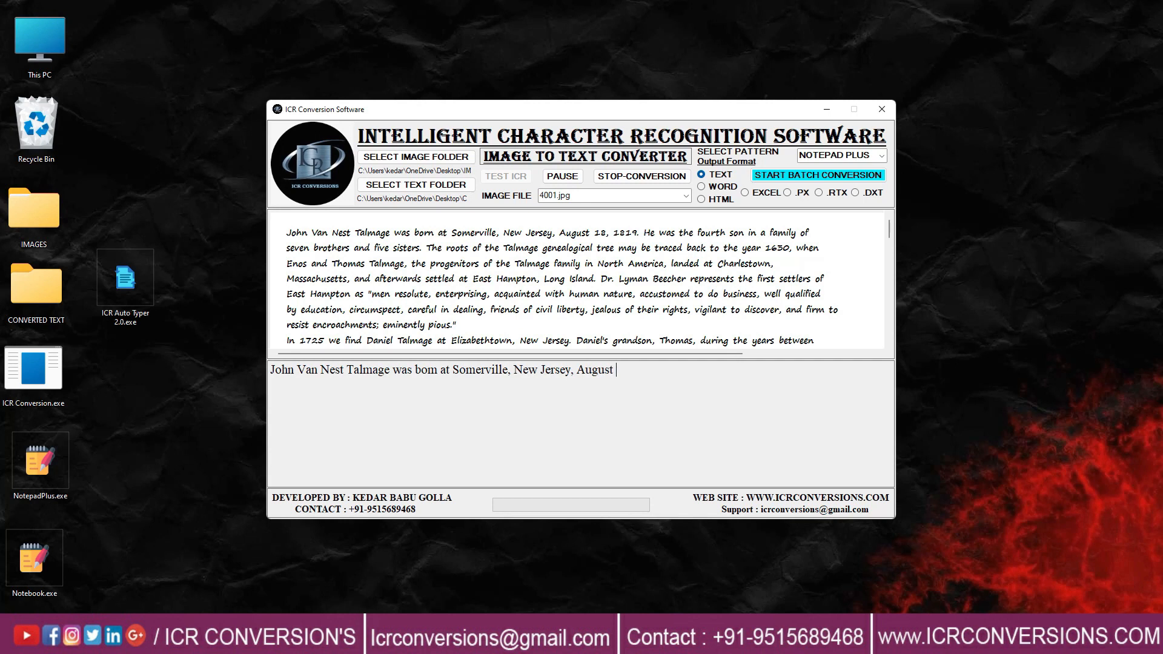
{"action": "type", "text": "18, 1819. He was the fourth son in a family of seven brothers and five sisters. The"}
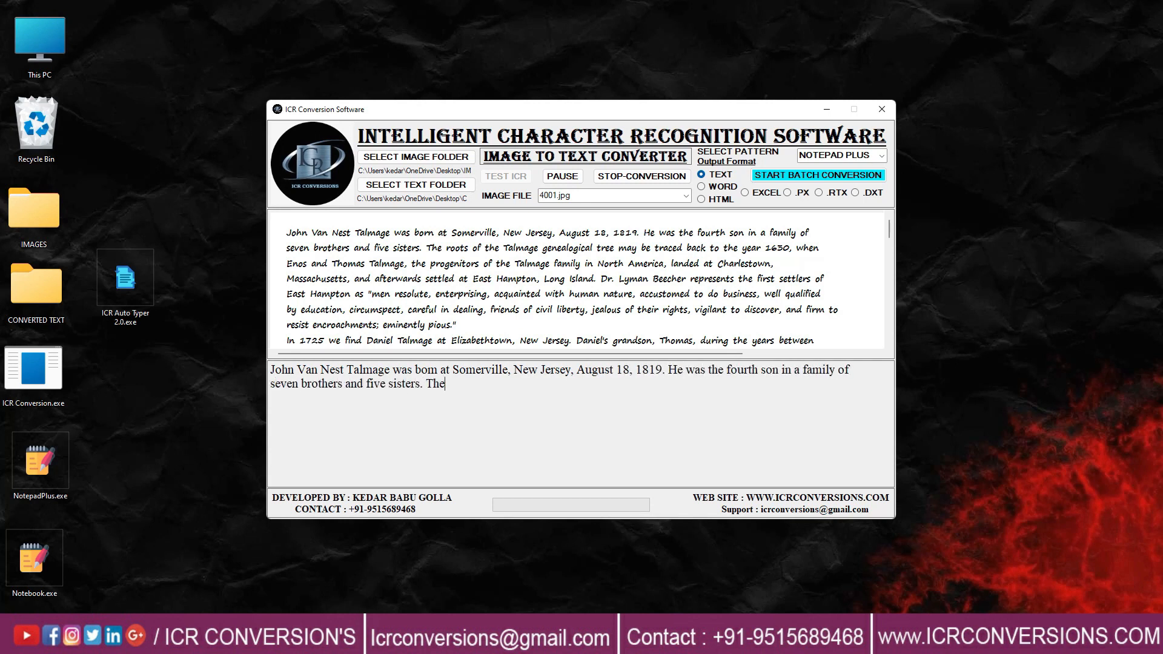
{"action": "type", "text": "roots of the Talmage genealogical tree may be traced back to the year izso, when"}
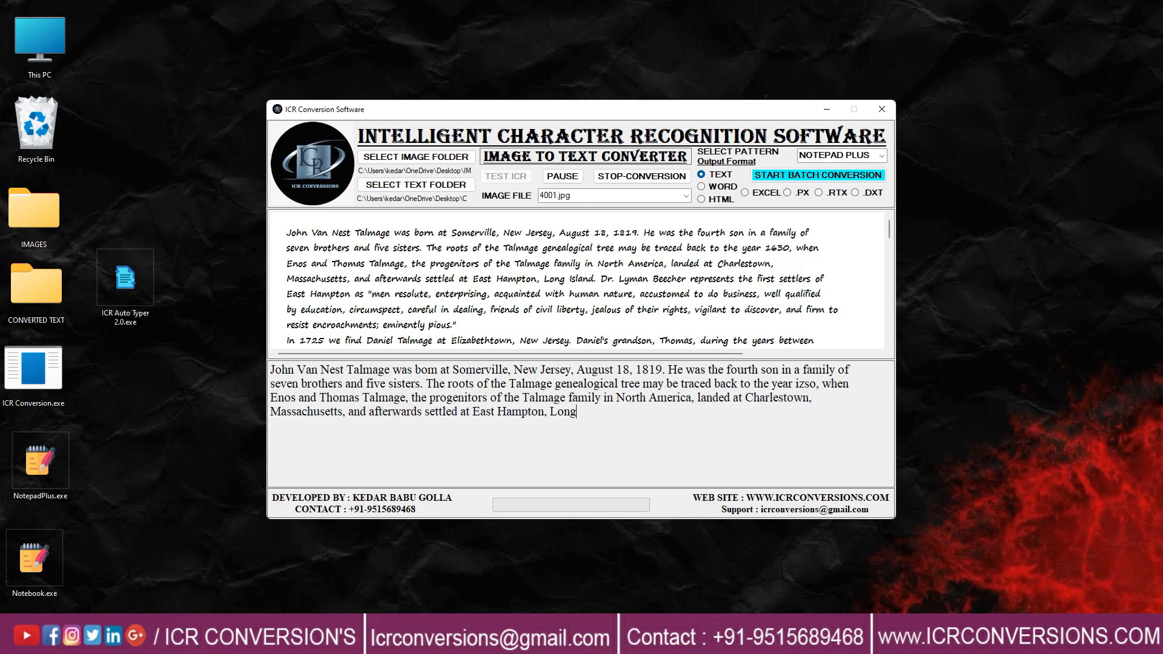
{"action": "type", "text": "Island. Dr. Lyman Beecher represents the first settlers of East Hampton as \"men r"}
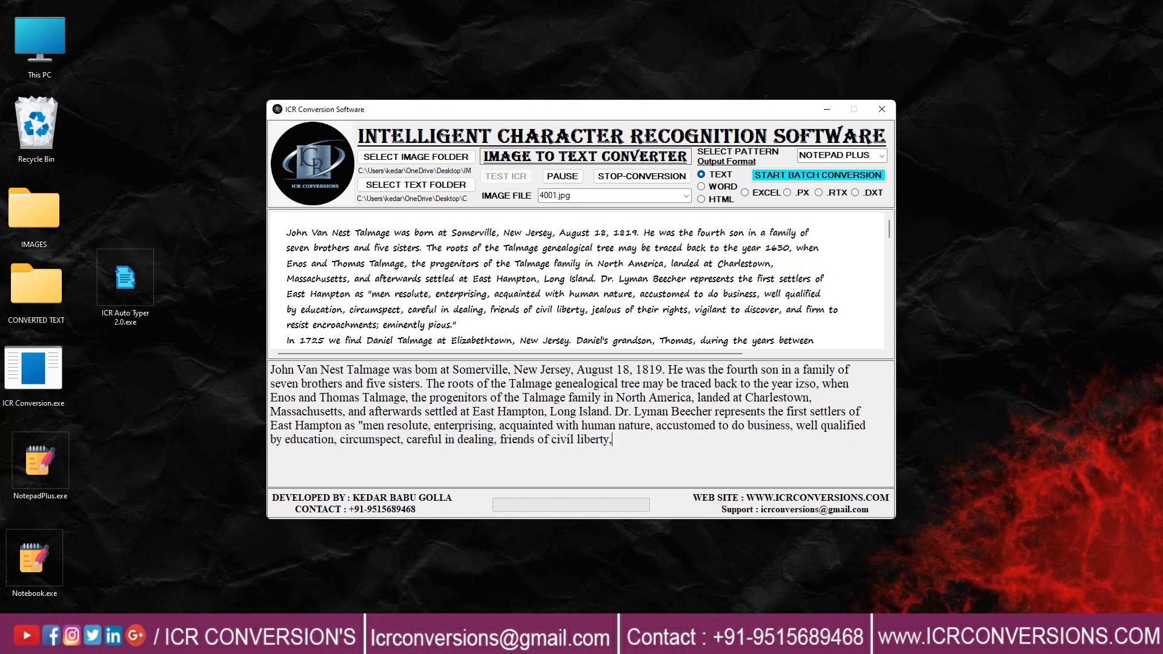
{"action": "type", "text": "jealous of their rights, vigilant to discover, and firm to resist encroachments;"}
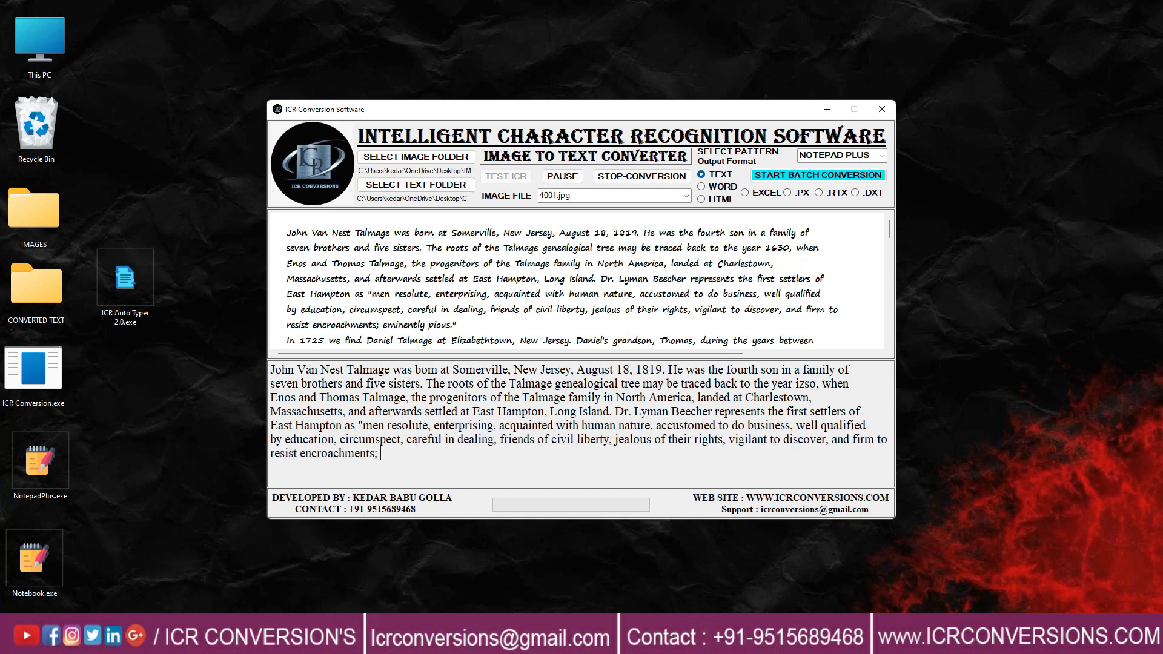
{"action": "left_click", "coordinate": [562, 175]}
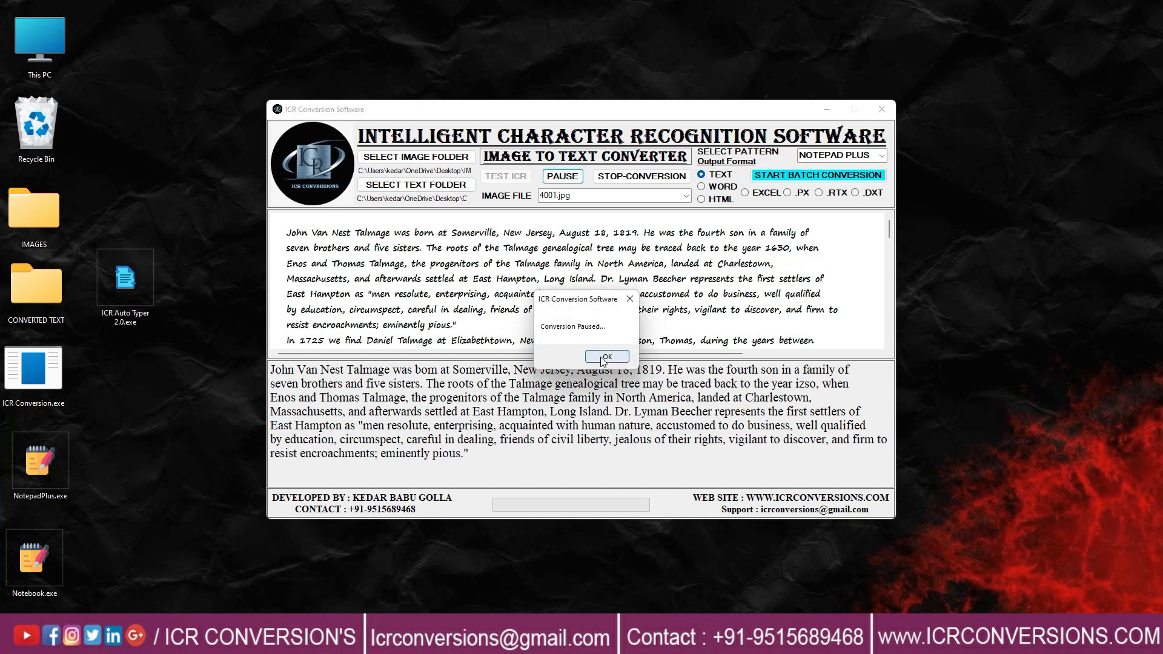
{"action": "left_click", "coordinate": [606, 356]}
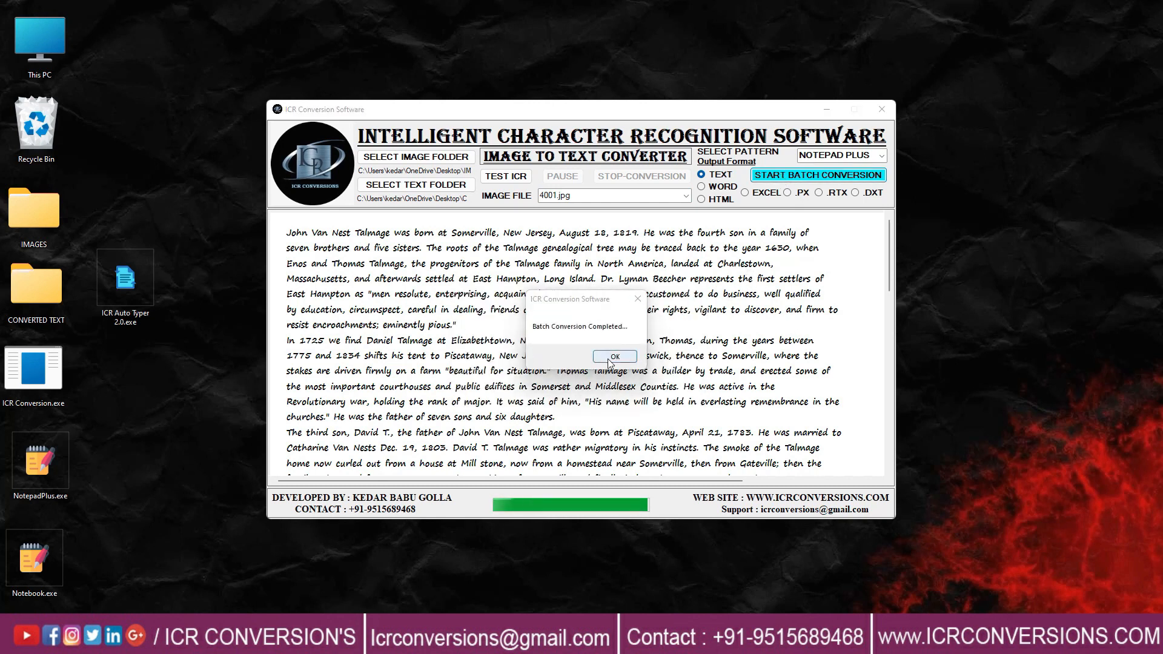
Open 4001.txt in Notepad and 4001.jpg side by side, then close both
{"action": "right_click", "coordinate": [125, 278]}
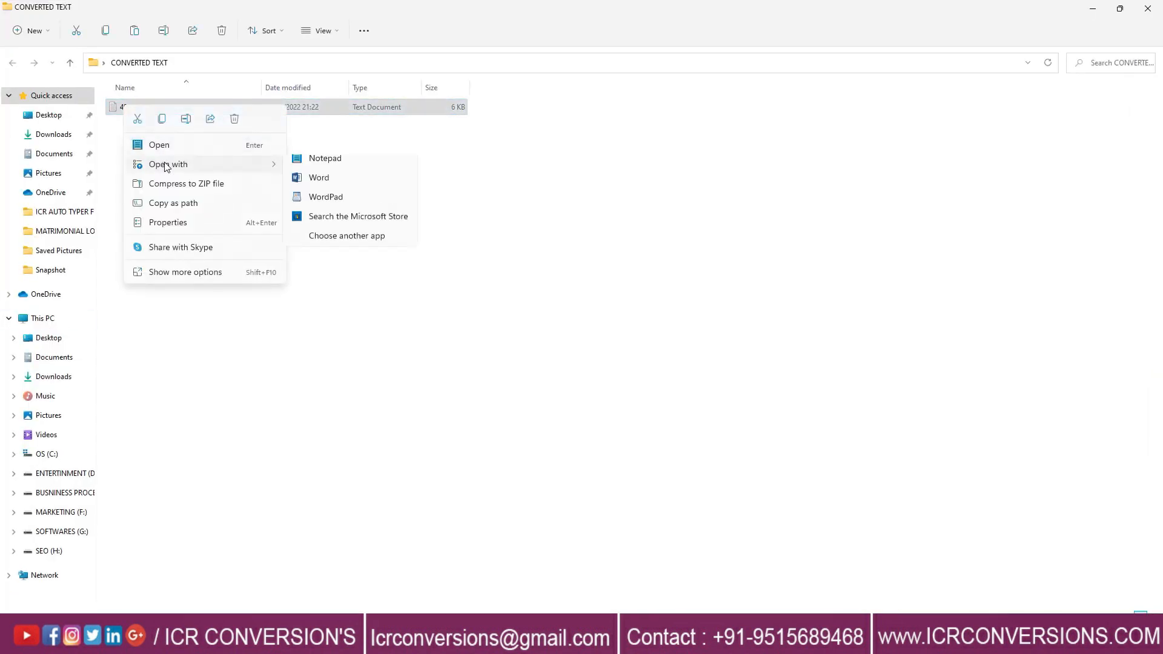
{"action": "left_click", "coordinate": [325, 158]}
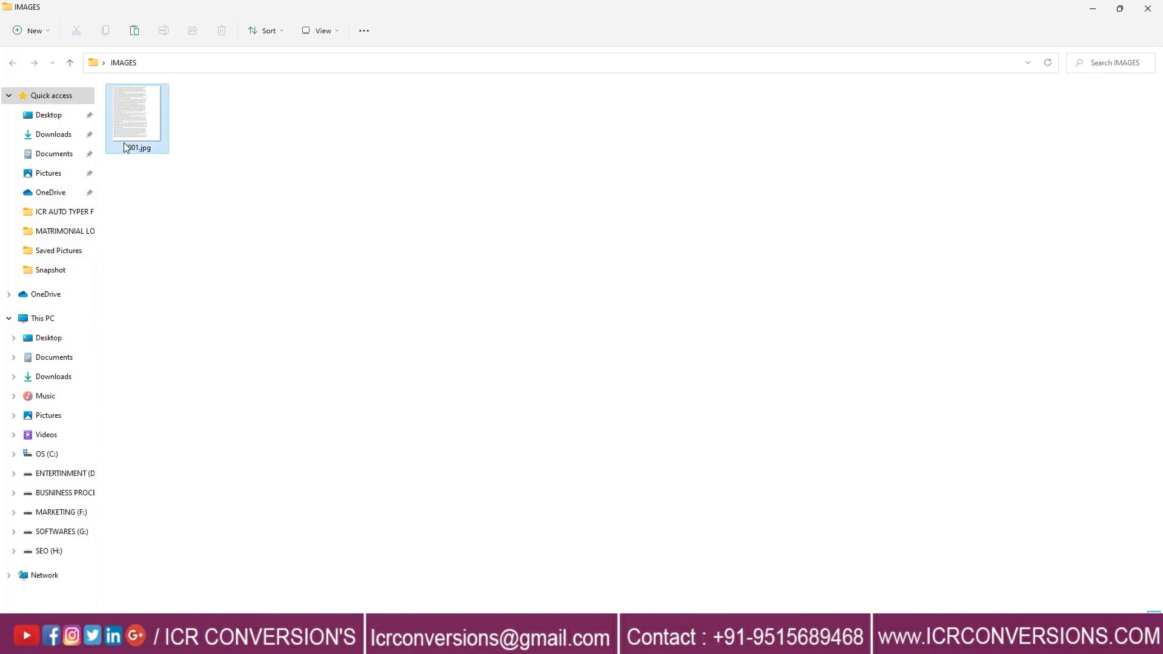
{"action": "double_click", "coordinate": [136, 116]}
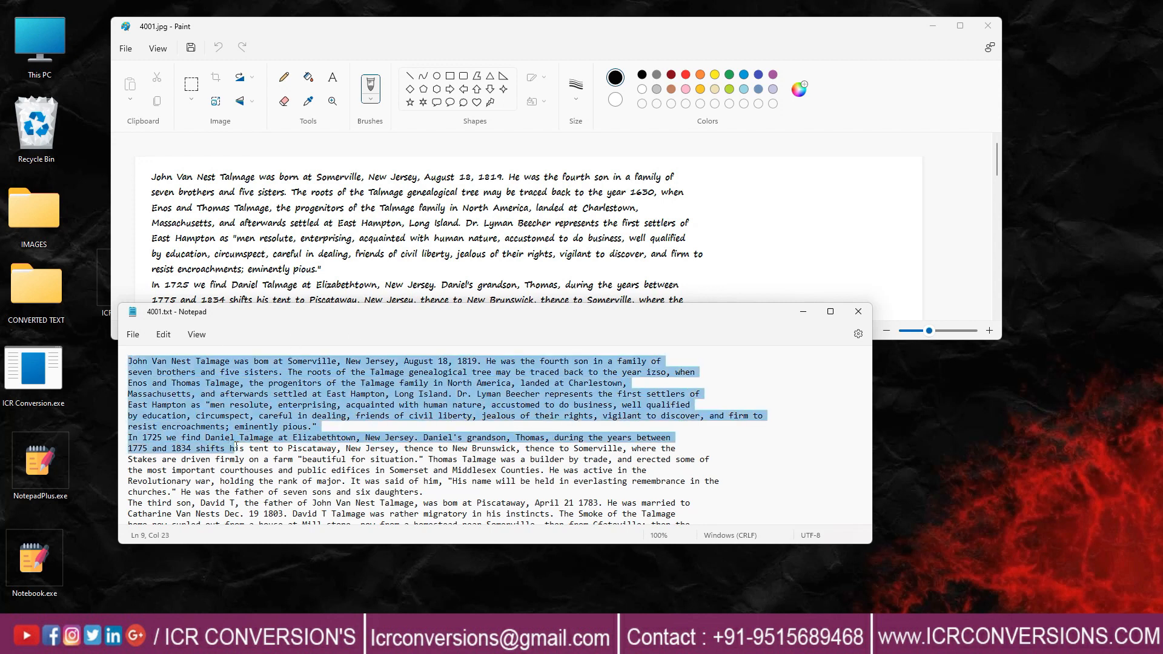
{"action": "left_click", "coordinate": [830, 311]}
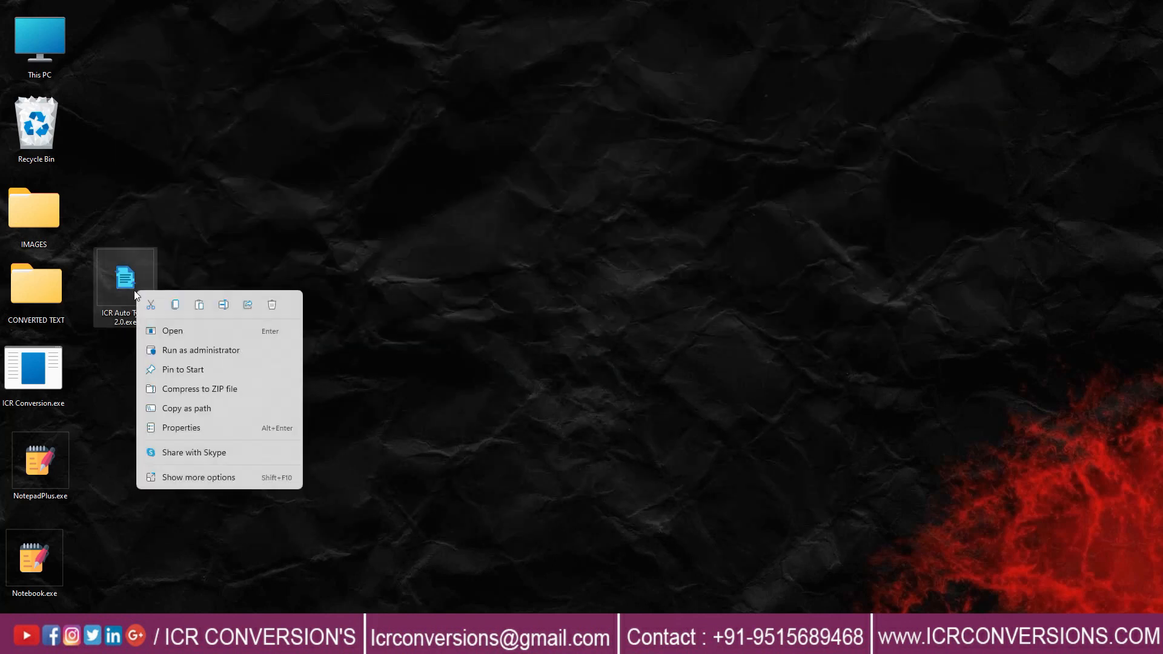
Launch ICR Auto Typer 2.0, upload CONVERTED TEXT, and open a blank NotepadPlus.exe window
{"action": "left_click", "coordinate": [172, 331]}
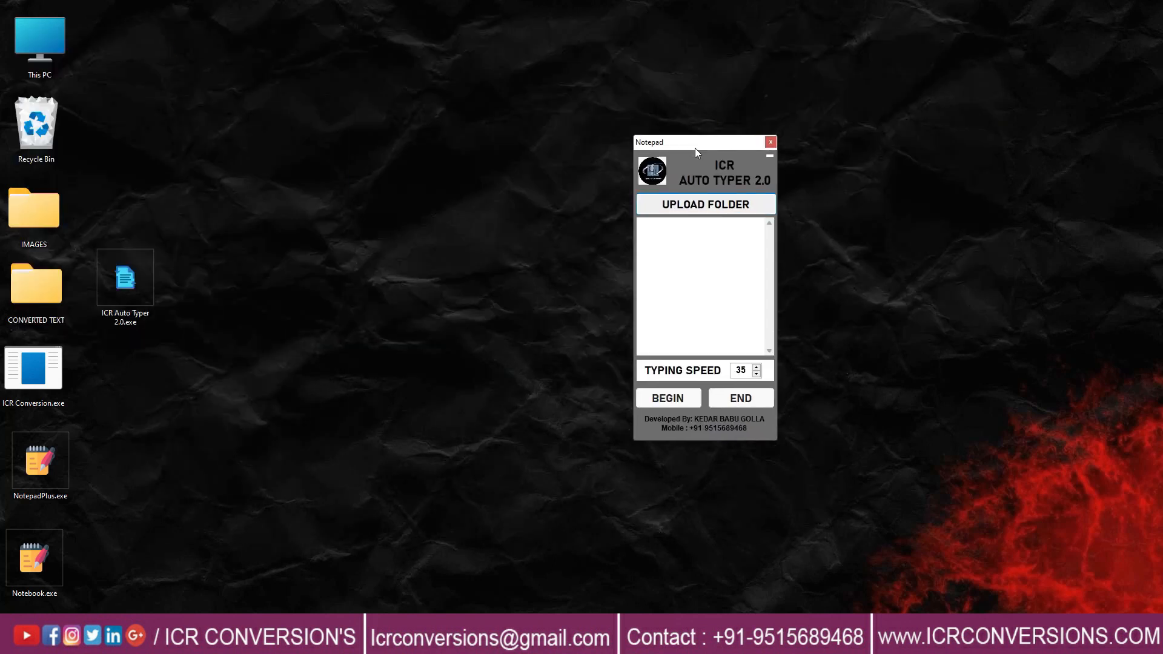
{"action": "left_click", "coordinate": [704, 204]}
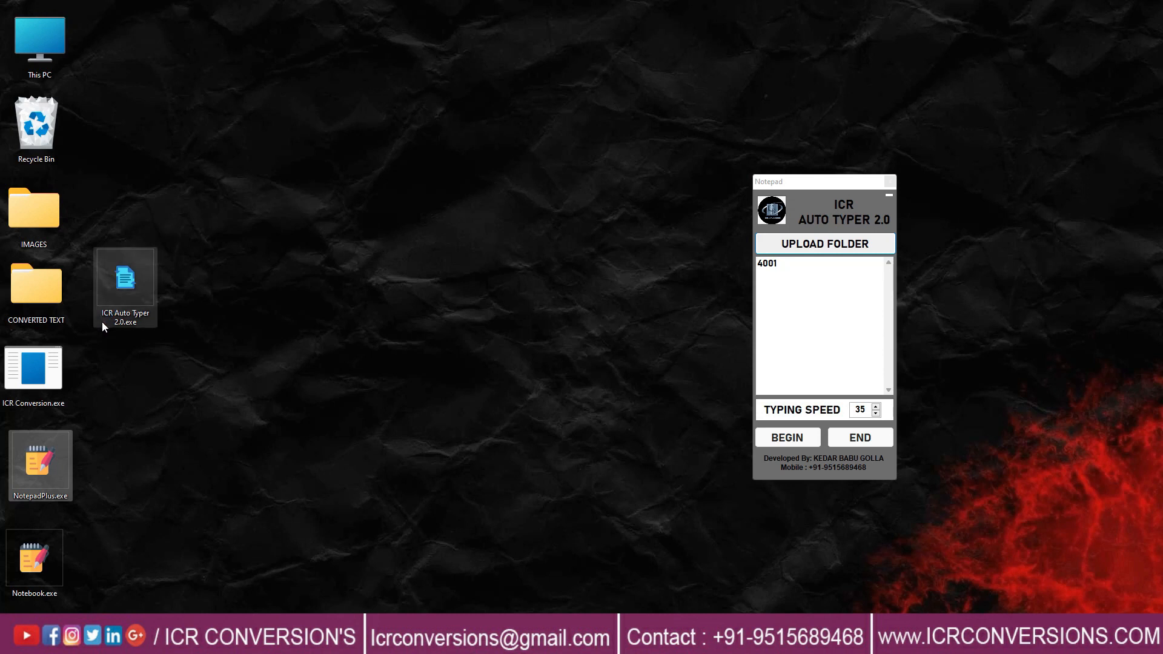
{"action": "double_click", "coordinate": [125, 281]}
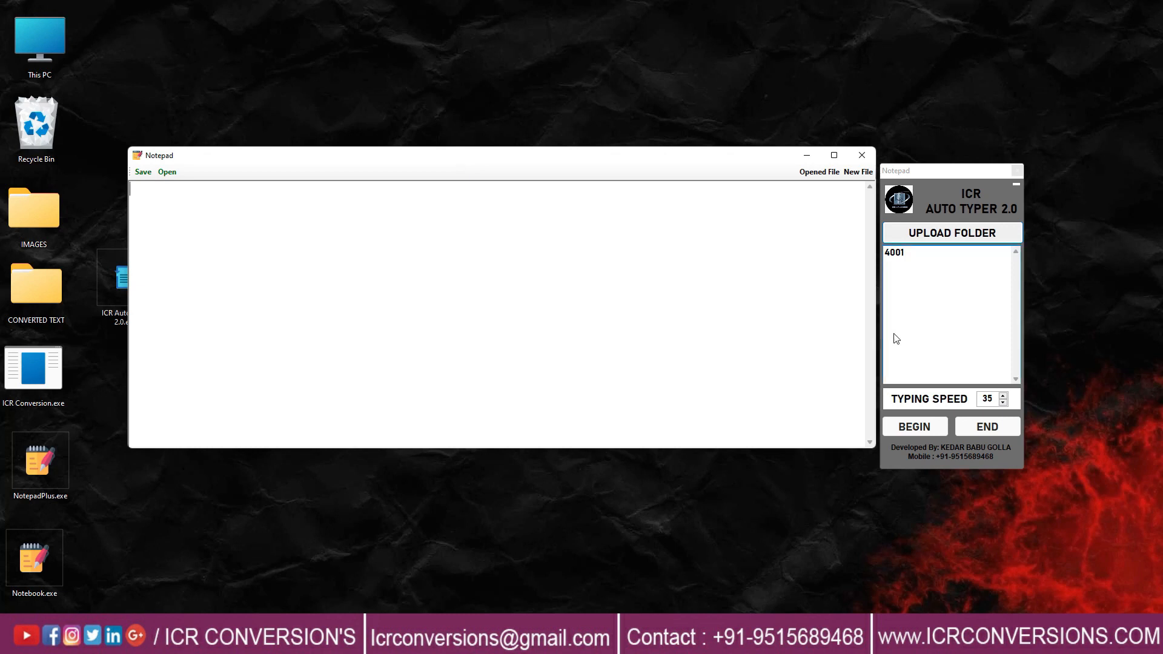
Maximize Notepad Plus and auto-type the Talmage ancestry, from Enos and Thomas to the Revolutionary major
{"action": "left_click", "coordinate": [914, 426]}
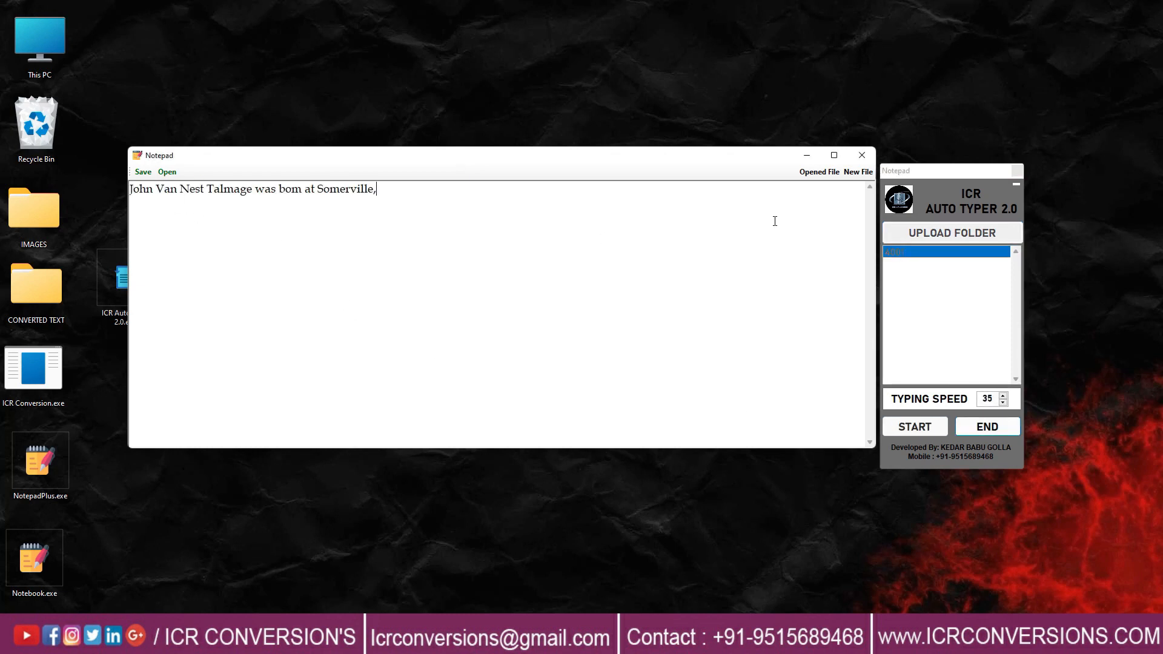
{"action": "left_click", "coordinate": [833, 155]}
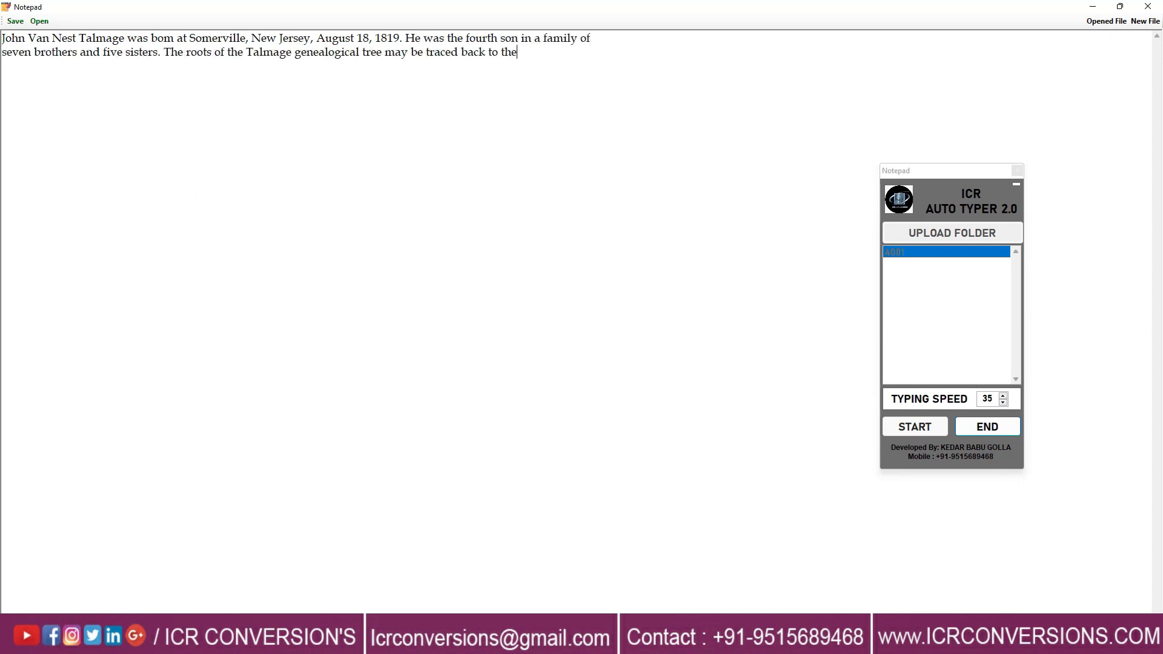
{"action": "type", "text": "year izso, when Enos and Thomas Talmage, the progenitors of the Talmage family in North America, landed at Charlestown, Massachusetts, and afterwards settled at E"}
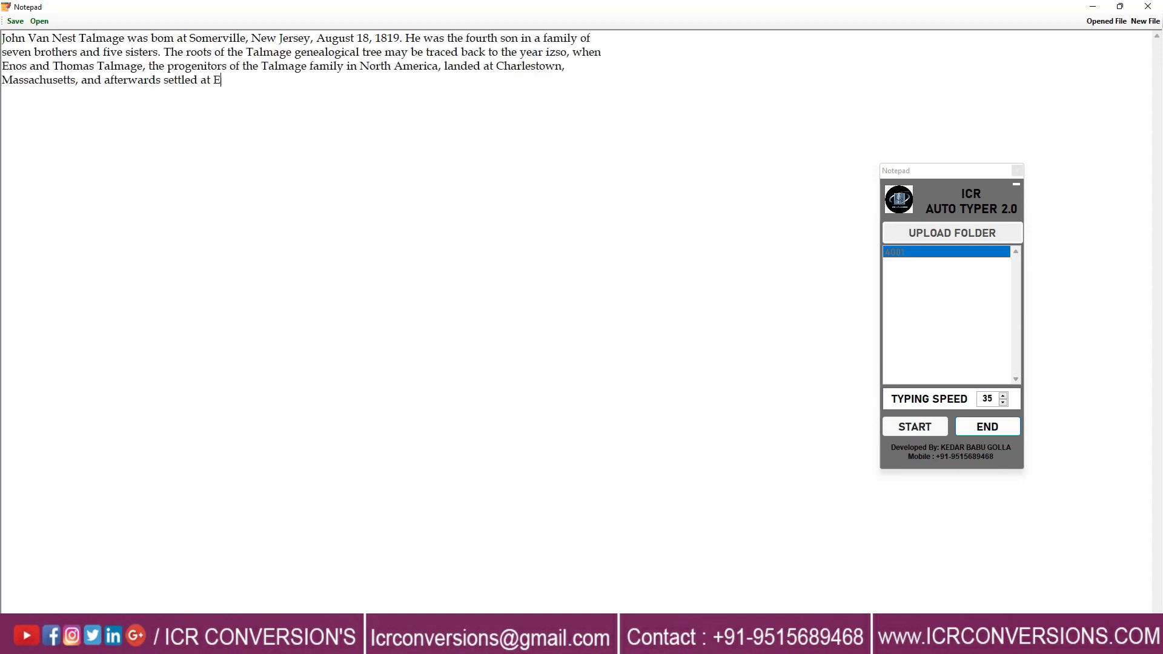
{"action": "type", "text": "ast Hampton, Long Island. Dr. Lyman Beecher represents the first settlers of East Hampton as \"men resolute, enterprising, acquainted with human nature, accustomed"}
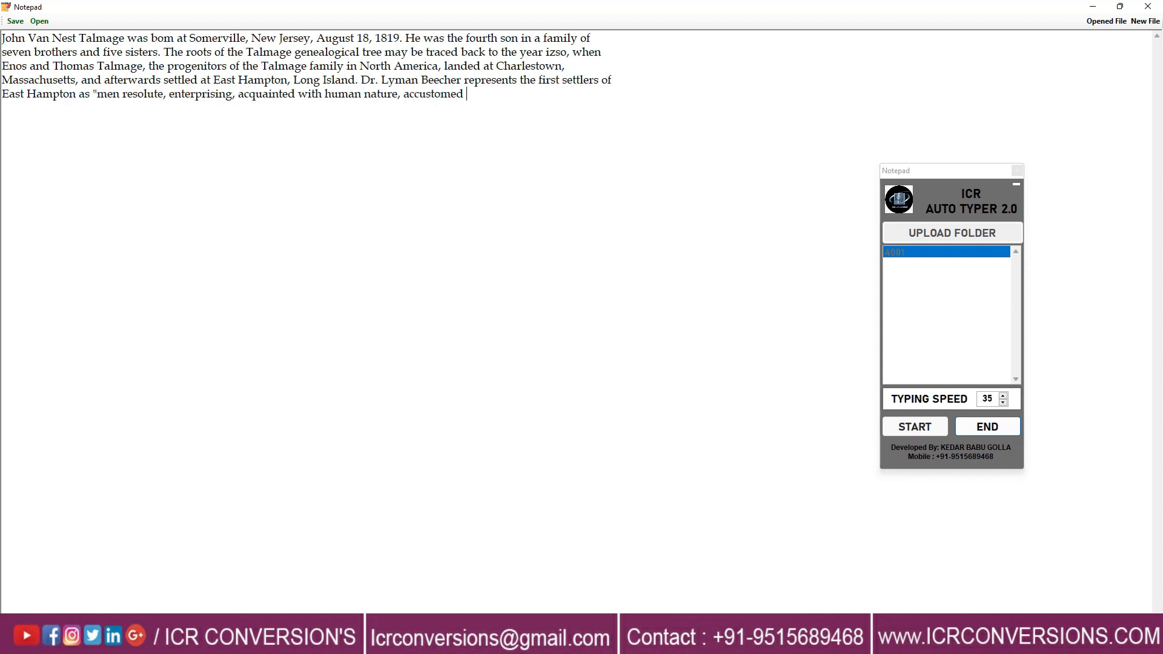
{"action": "type", "text": "to do business, well qualified by education, circumspect, careful in dealing, friends of civil liberty, jealous of their rights, vigilant to discover, and firm to"}
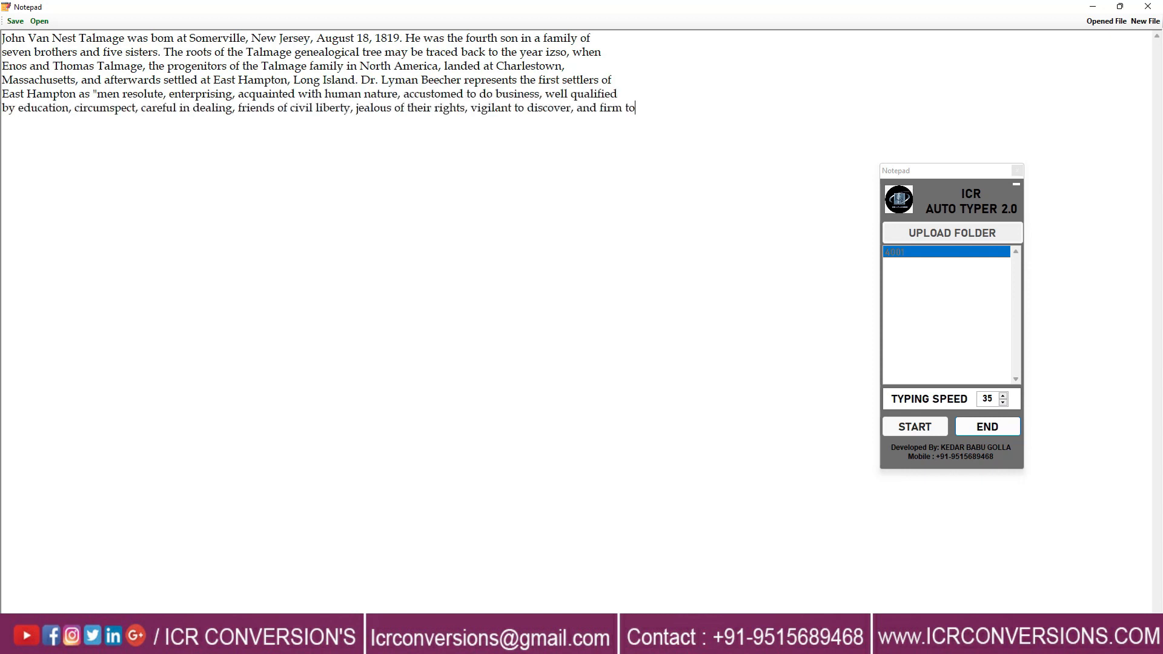
{"action": "type", "text": "resist encroachments; eminently pious.\" In 1725 we find Daniel Talmage at Elizabethtown, New Jersey. Daniel's grandson, Thomas, during the years between 1775 an"}
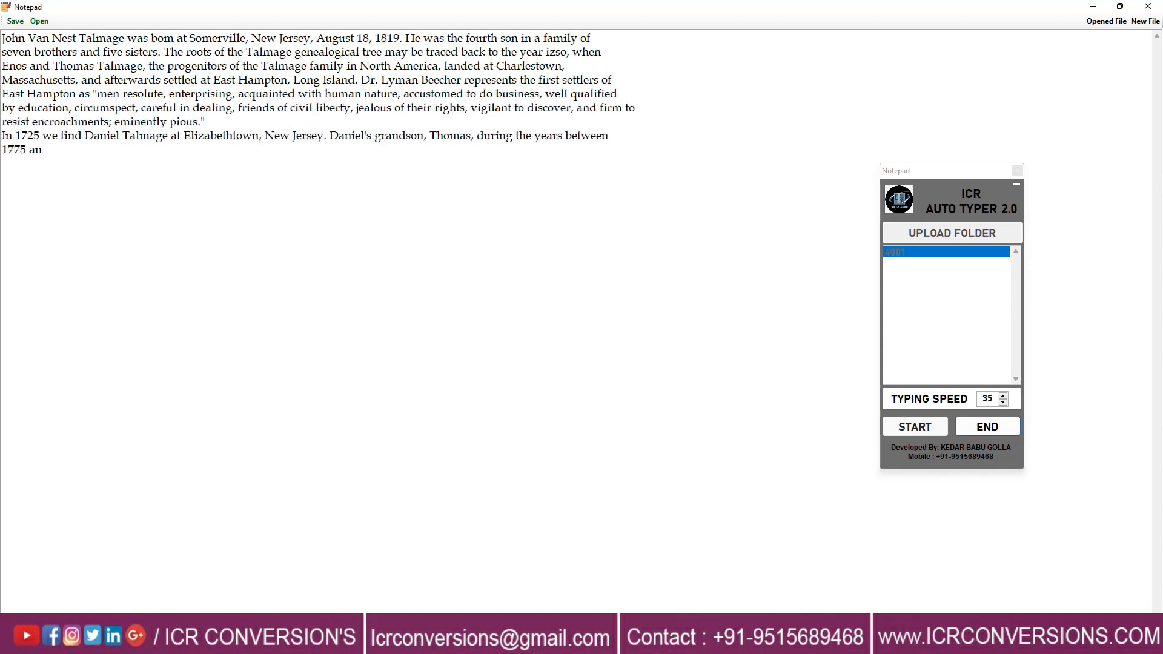
{"action": "type", "text": "d 1834 shifts his tent to Piscataway, New Jersey, thence to New Brunswick, thence to Somerville, where the Stakes are driven firmly on a farm \"beautiful for situation"}
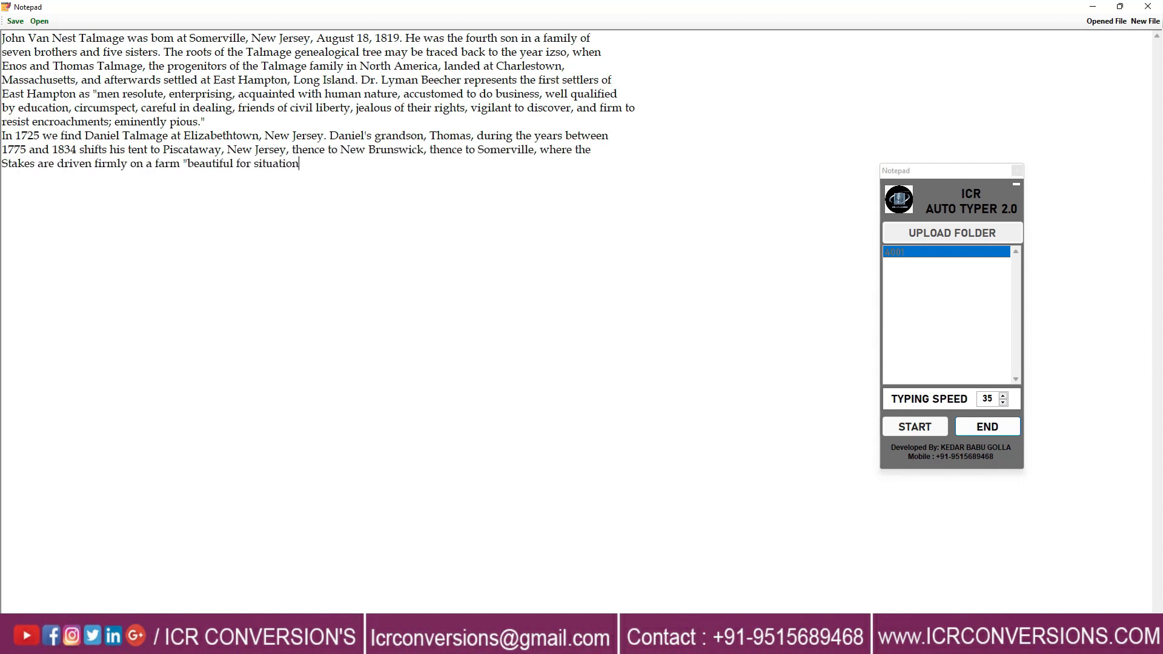
{"action": "type", "text": ".\" Thomas Talmage was a builder by trade, and erected some of the most important courthouses and public edifices in Somerset and Middlesex Counties. He was active in"}
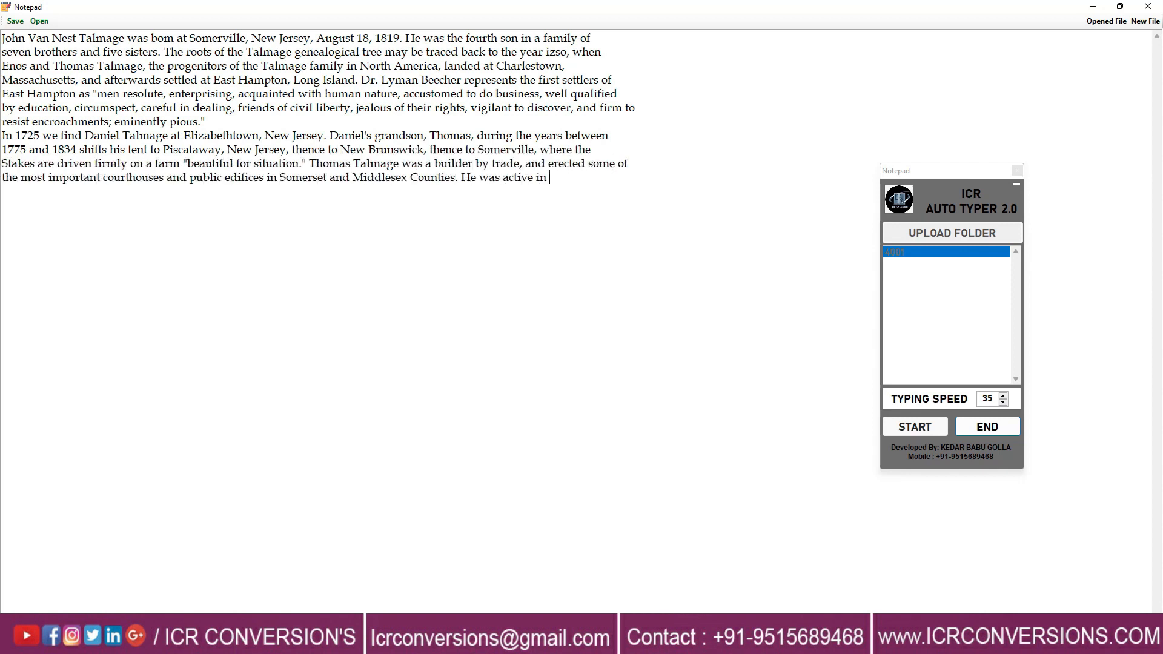
{"action": "type", "text": "the Revolutionary war, holding the rank of major. It was said of him, \"His name will be held in everlasting remembrance in the churches.\" He was the father of seve"}
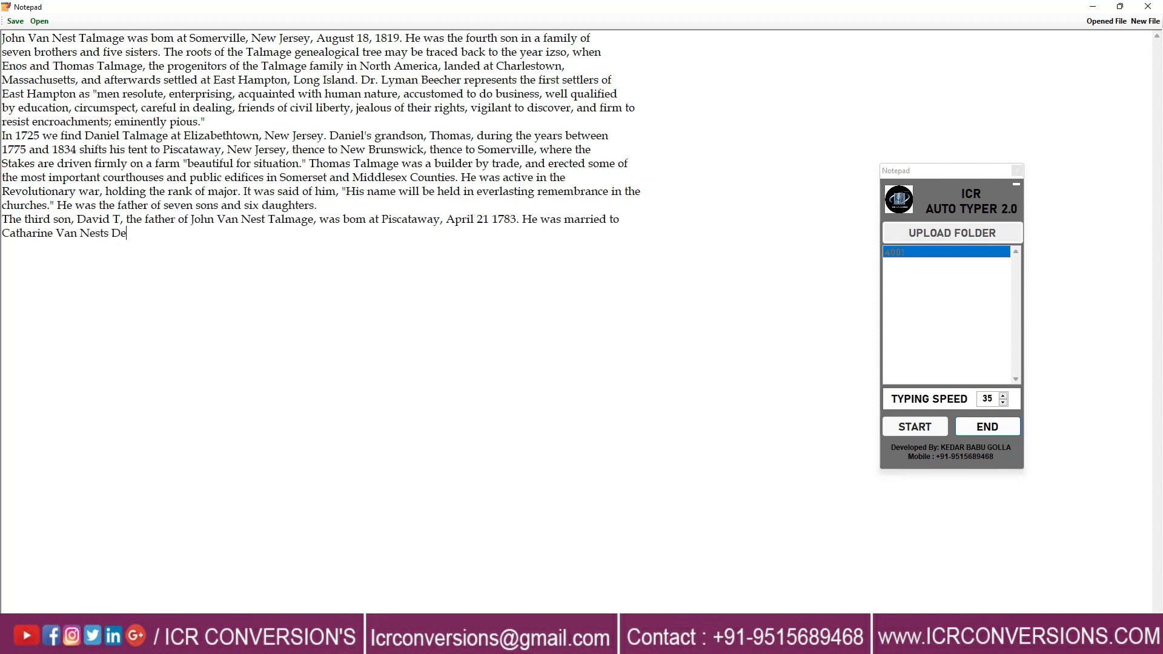
Auto-type David T. Talmage's moves, his sons' ministries, and the Old Age sermon passage
{"action": "type", "text": "c. 19 1803. David T Talmage was rather migratory in his instincts. The Smoke of the Talmage home now curled out from a house at Mill stone, now from a homestead near S"}
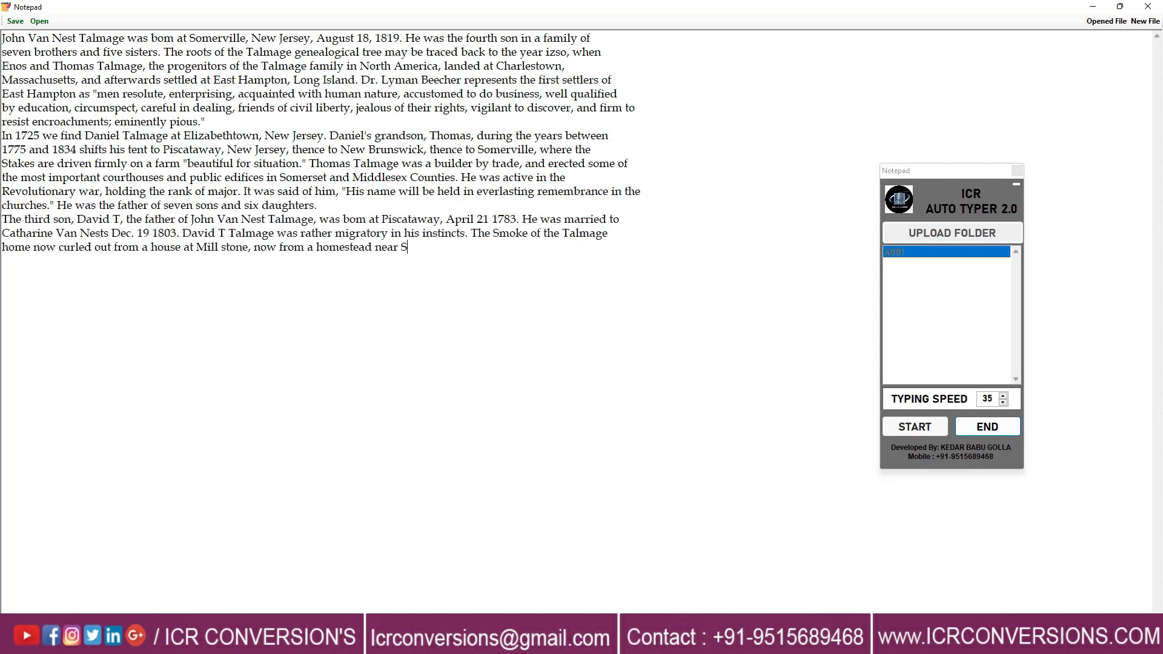
{"action": "type", "text": "omerville, then from Cfateville; then the family ark rested for many years on the outskirts of Somerville and finally it brought up at Bound Brook, New Jersey. Though"}
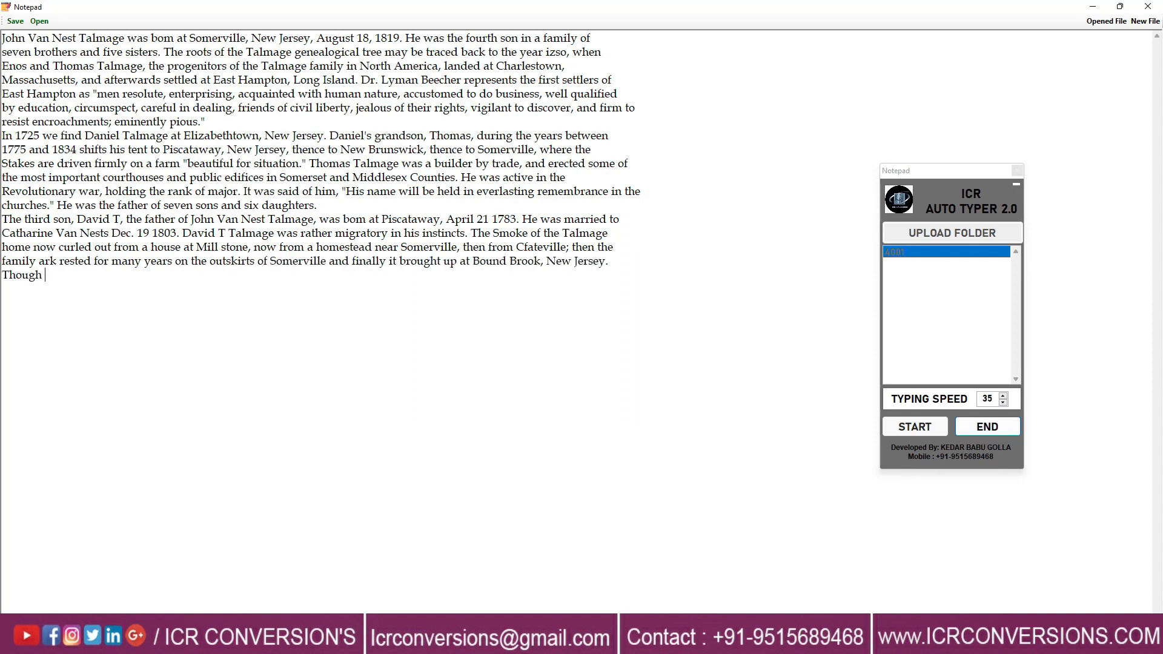
{"action": "type", "text": "the family tent was folded several times, it was not folded for more than a day's wagon journey before it was pitched again. The places designated arc all within the r"}
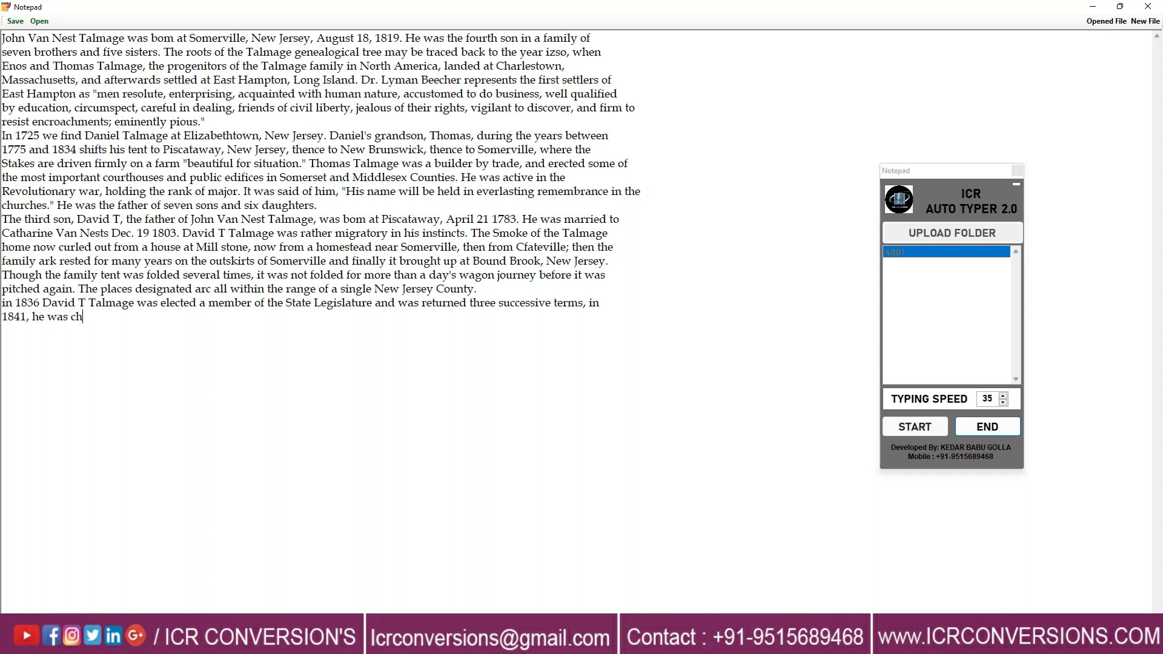
{"action": "type", "text": "osen high sheriff of Somerset County. Four of his Sons entered the Christian ministry, James R., John Van Nest, Goyn, and Thomas De Witt. James R., the senior brother"}
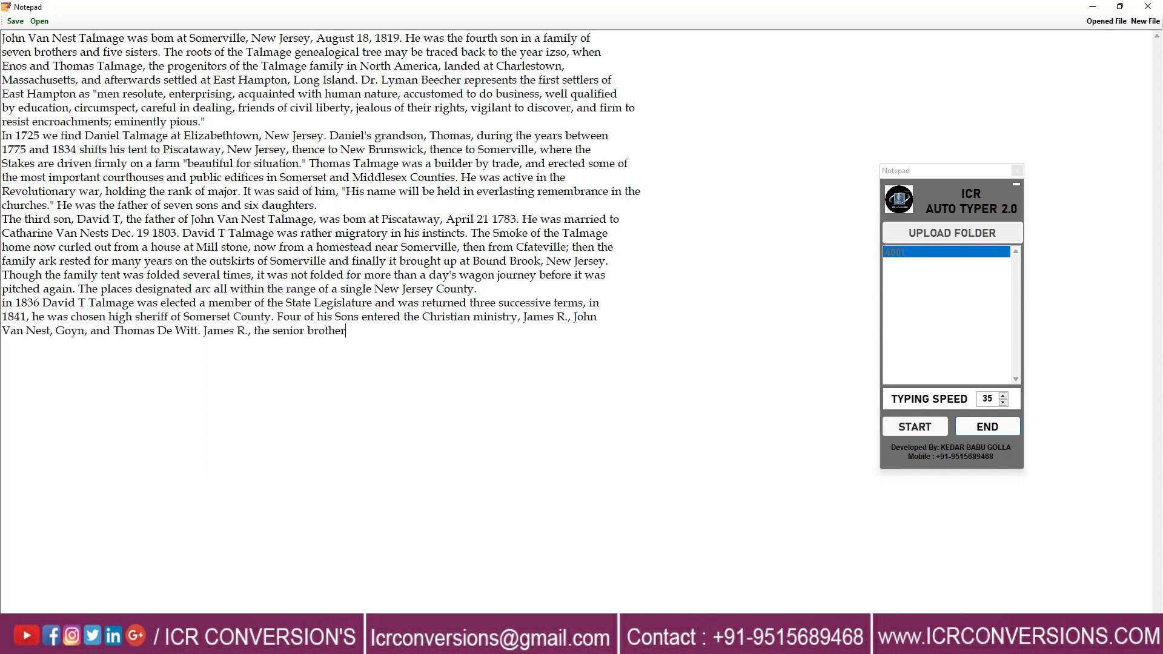
{"action": "type", "text": ", rendered efficient service in pastorates at Pompton Plains and Blawenburgh, New Jersey, and in Brooklyn, Greenbush, and Chittenango, New York. He received the degre"}
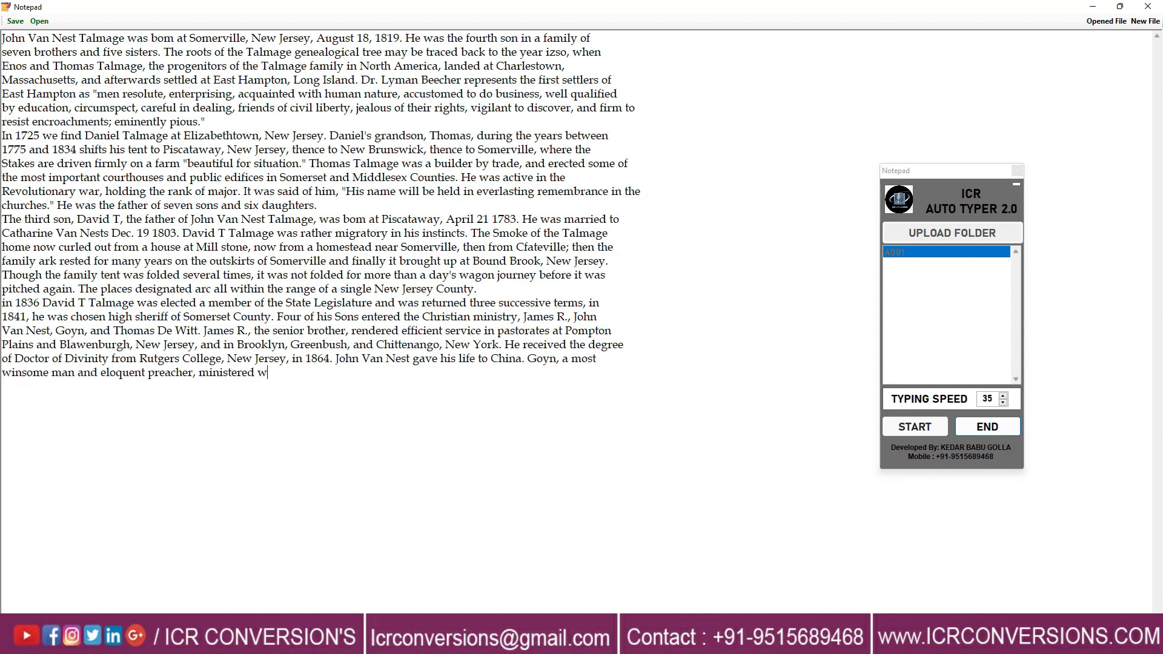
{"action": "type", "text": "ith marked success to the churches of Niskayuna, Green Point, Rhinebeck, and Port Jervis, New York, and Paramus, New Jersey. He was for five years the Corresponding"}
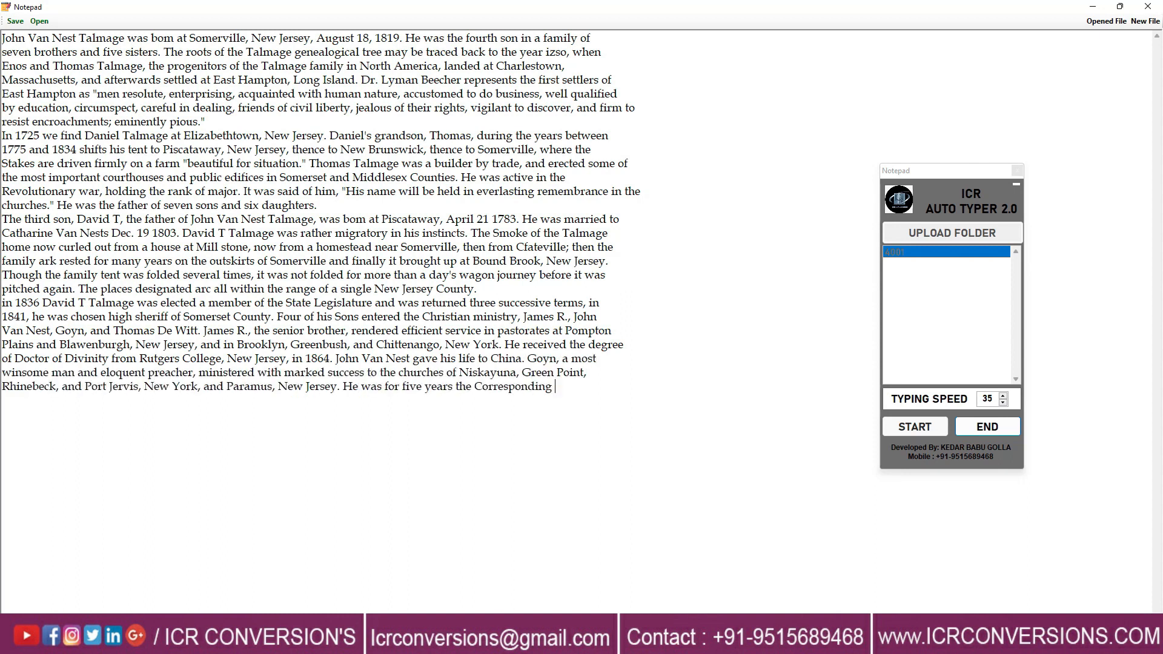
{"action": "type", "text": "Secretary of the Board of Domestic Missions of the Reformed Church. Rutgers College honored herself and him by giving him the degree of Doctor of Divinity in 1876."}
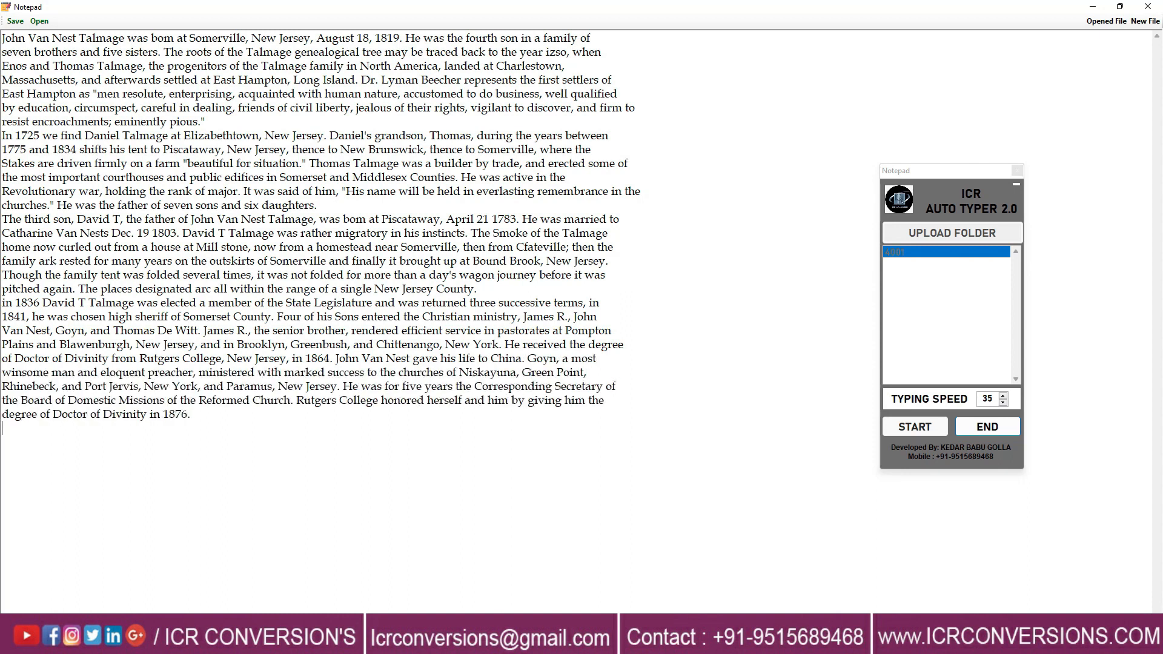
{"action": "type", "text": "Thomas De Witt, the youngest Son, Still ministers to the largest church in Protestant Christendom. What a river of blessing has flowed from that humble, Cottage well-spr"}
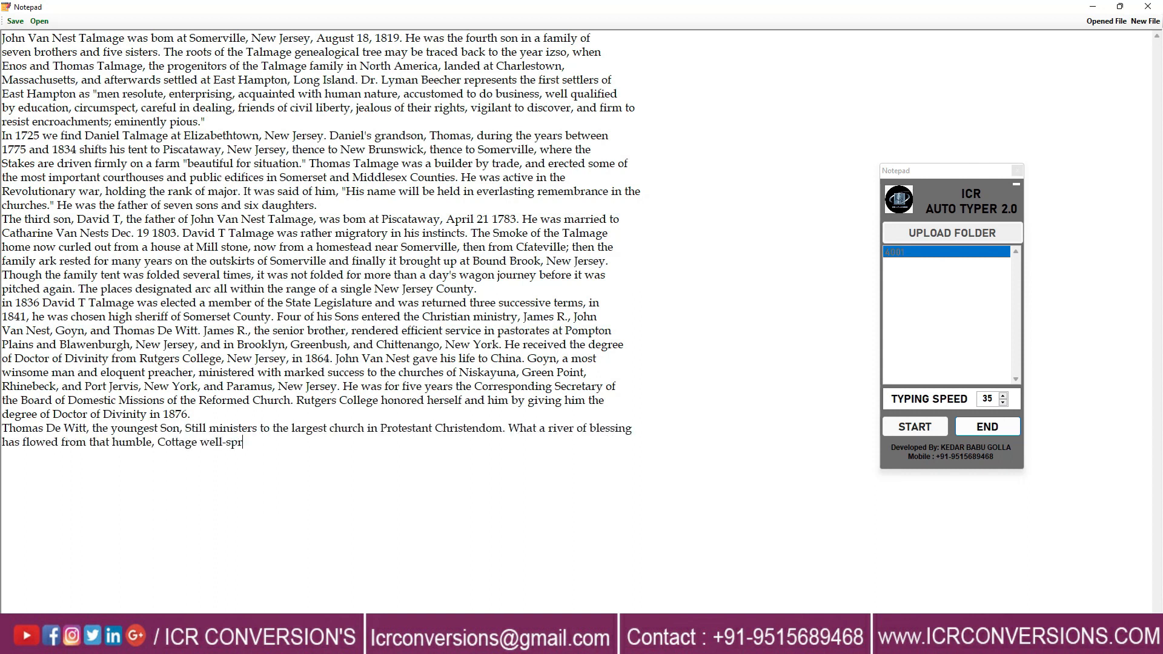
{"action": "type", "text": "ing. The wilderness and the parched land have been made glad by it. The desert has been made to rejoice and blossom as the rose. The courses thereof have gone out in"}
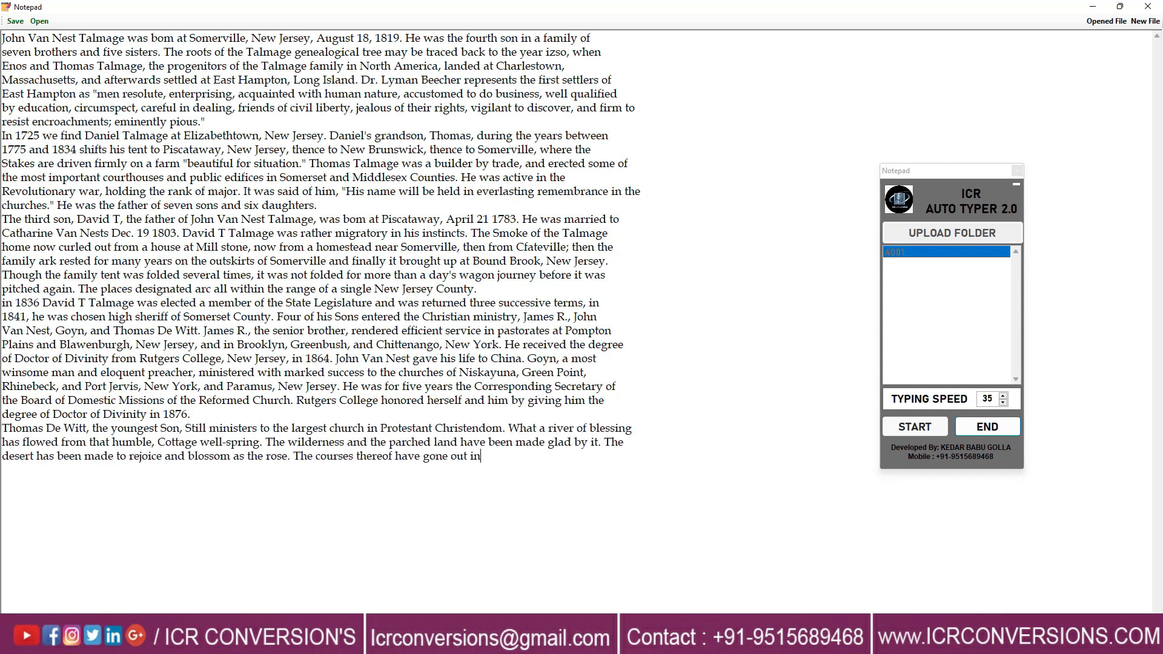
{"action": "type", "text": "to all the earth, and the tossing of its waves have been heard to the end of the world."}
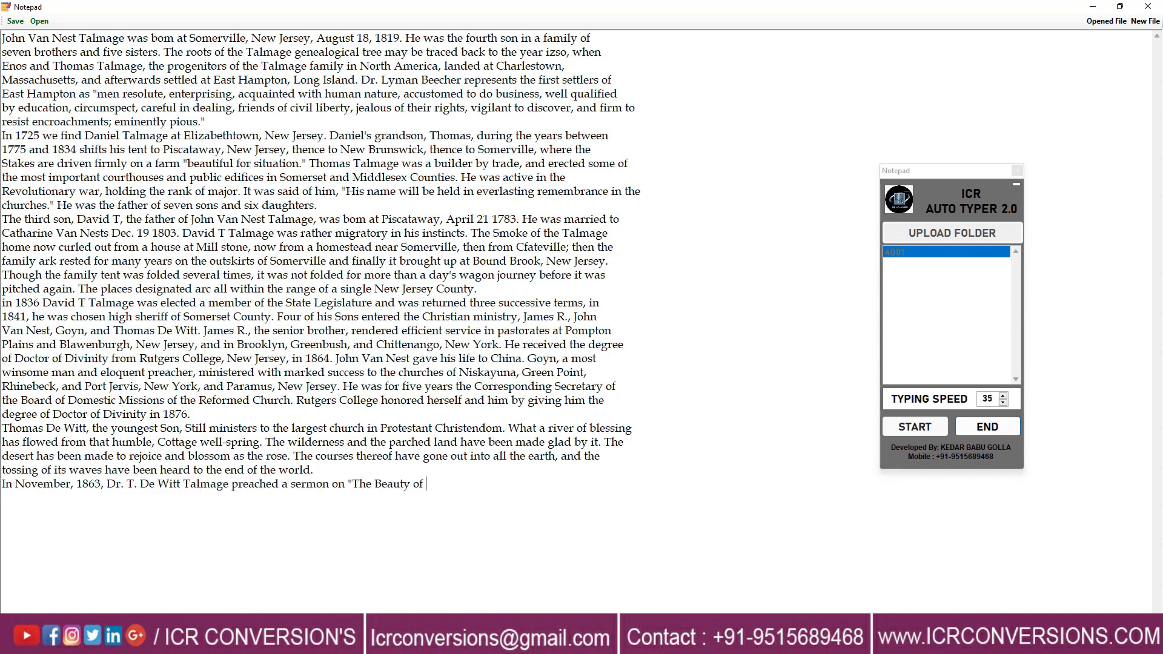
{"action": "type", "text": "Old Age\"[*] from the words in Eccles, xii. 5, \"The Almond Tree shall flourish.\" It was commemorative of his father, David T Talmage. He says: \"I have Stood, for the la"}
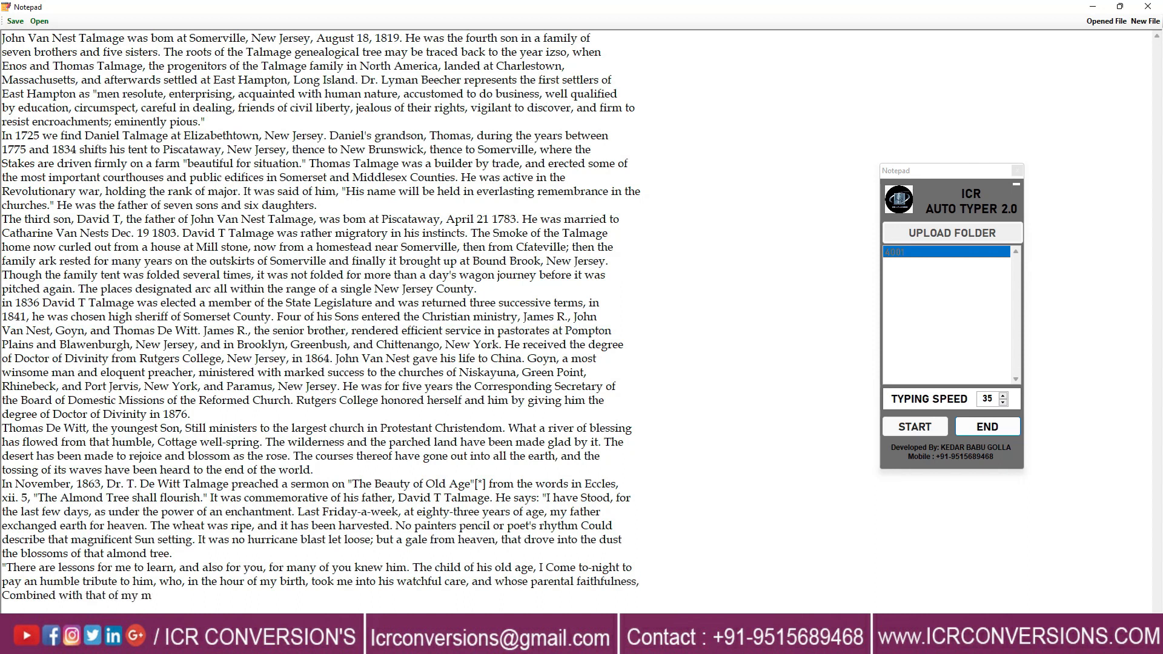
{"action": "type", "text": "other, was the means of bringing my erring feet to the Cross, and kindling in my Soul anticipations of immortal blessedness. If I failed to speak, methinks the old fa"}
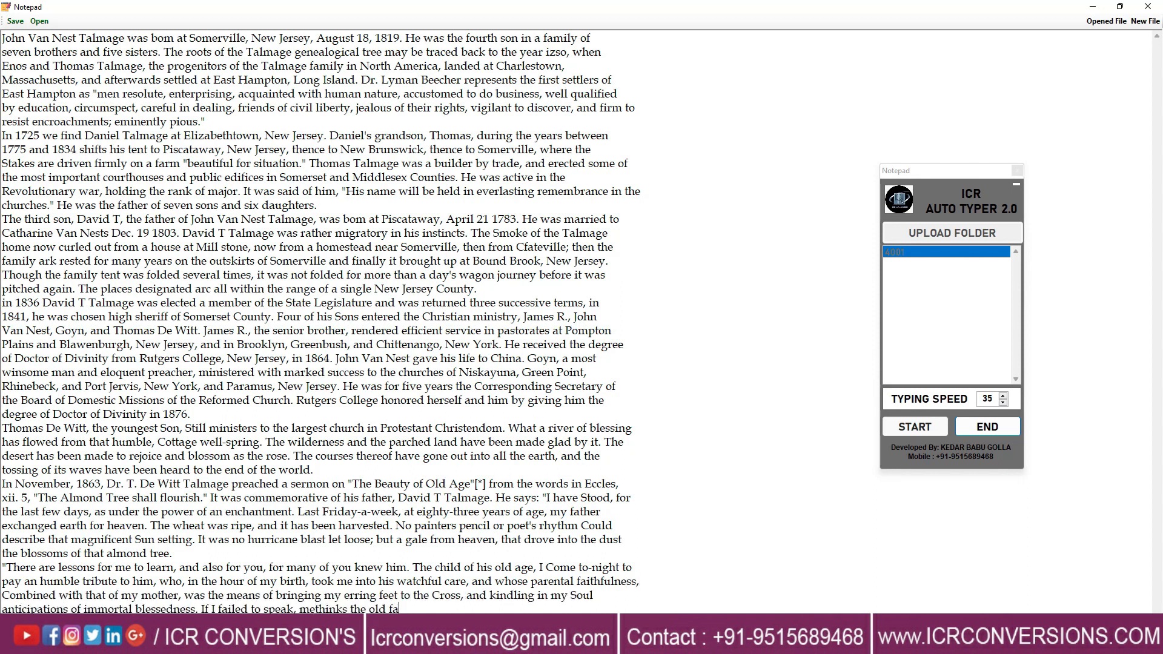